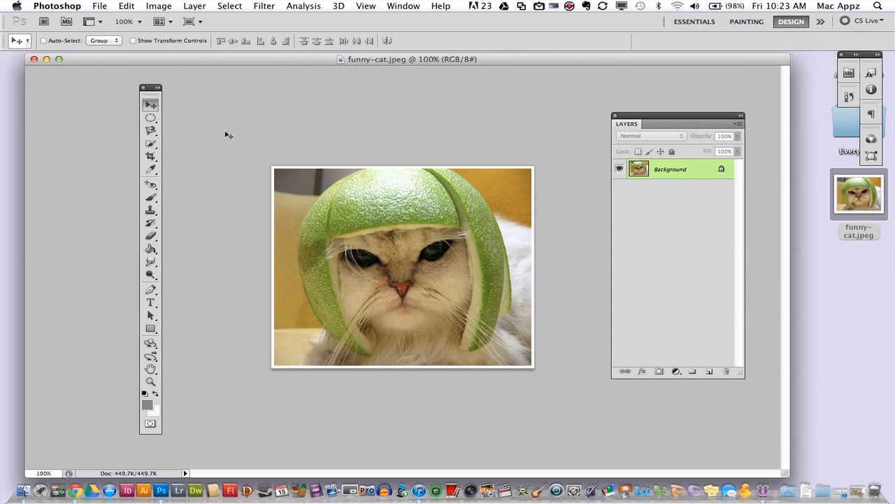
pyautogui.moveTo(441, 387)
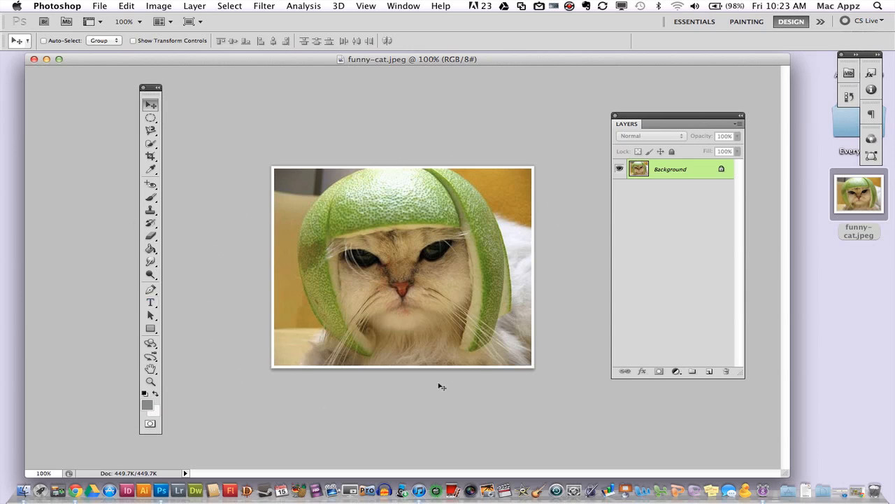
pyautogui.moveTo(551, 207)
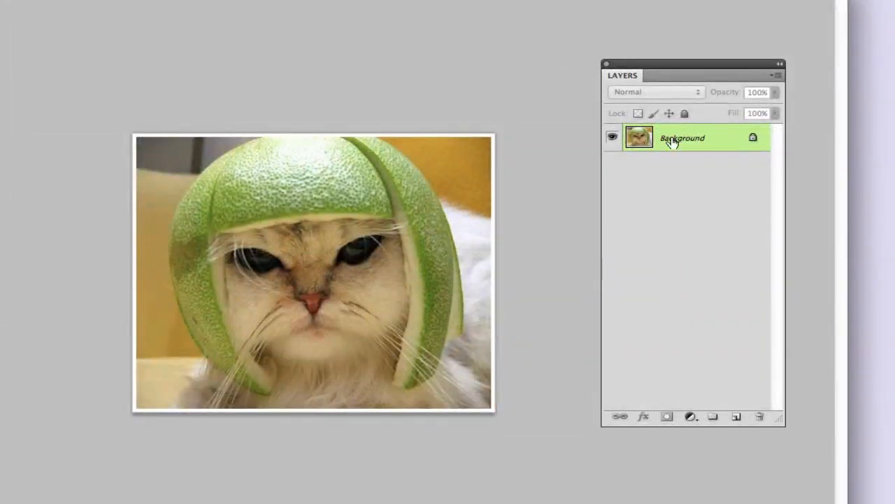
pyautogui.moveTo(725, 147)
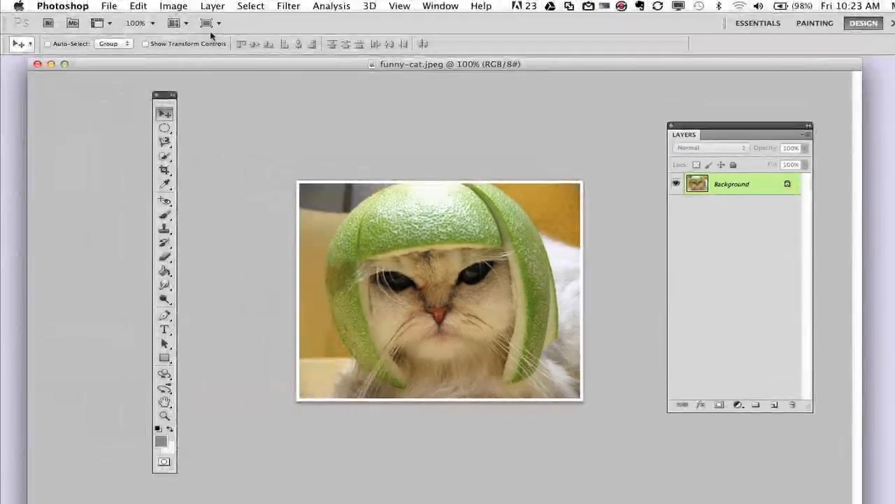
# Show the Image Rotation submenu with its 180°, 90°, arbitrary and flip choices
pyautogui.click(174, 6)
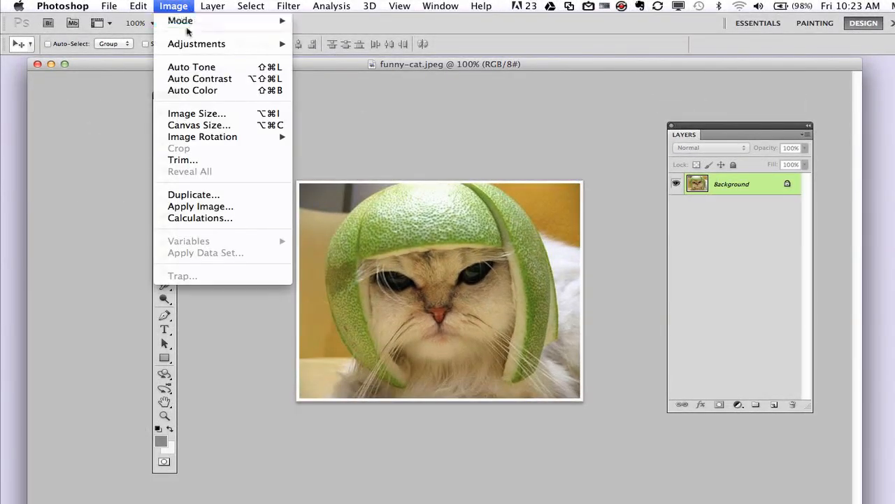
pyautogui.moveTo(201, 137)
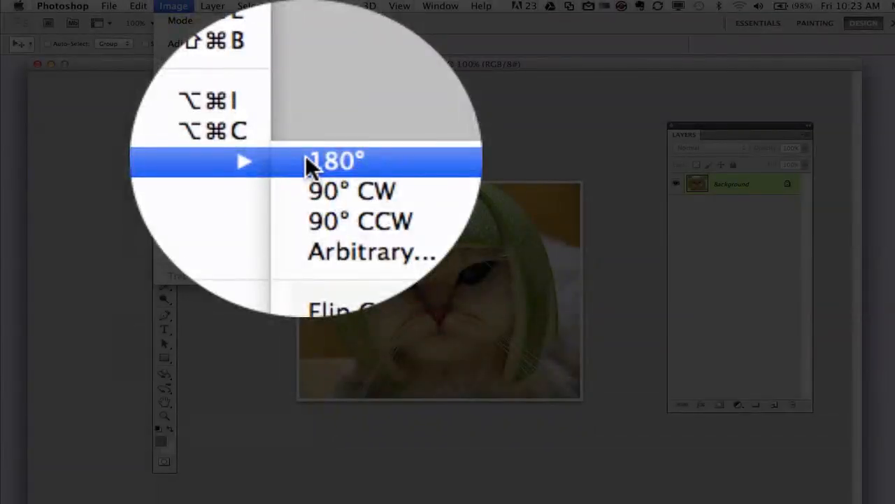
pyautogui.moveTo(329, 168)
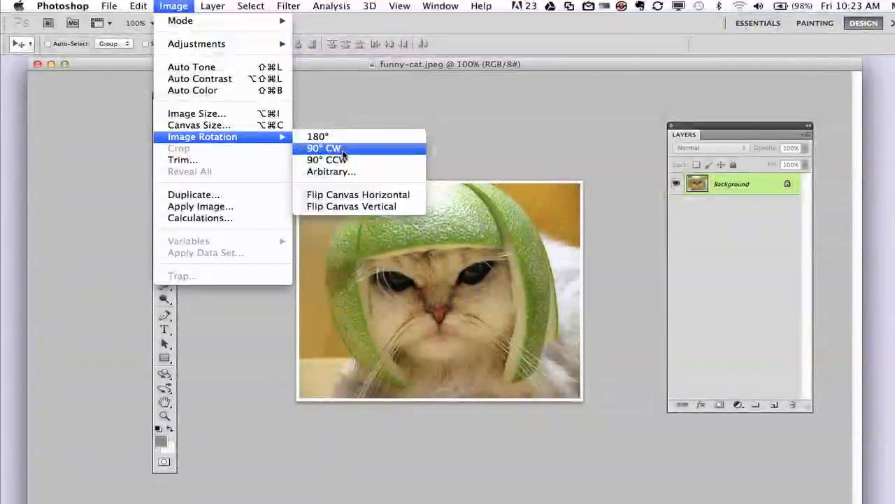
pyautogui.moveTo(327, 159)
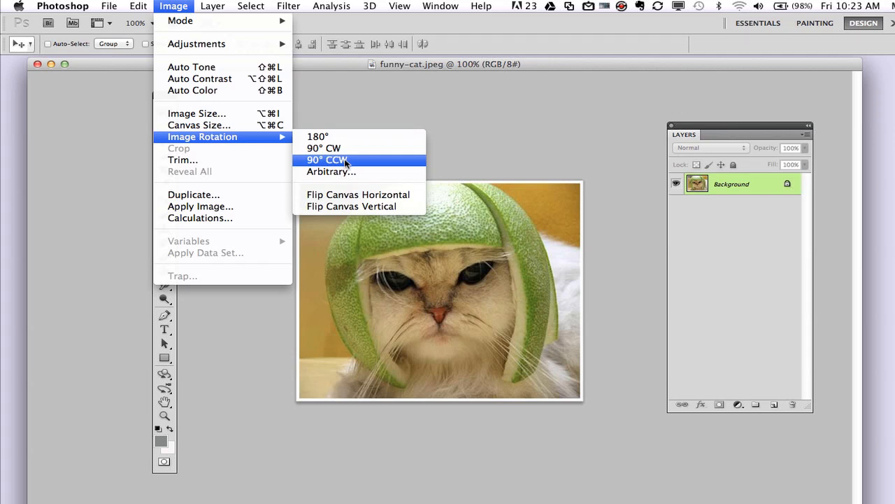
pyautogui.moveTo(330, 170)
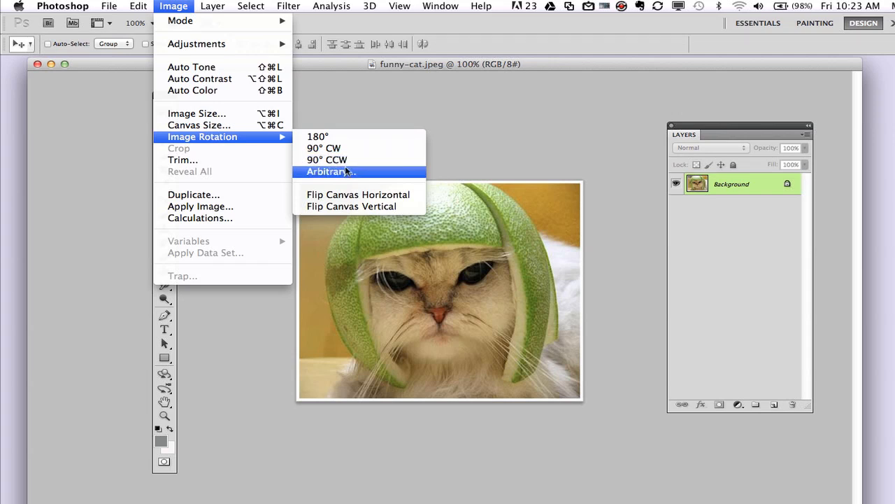
# Rotate the canvas 75° clockwise via the Arbitrary rotation dialog
pyautogui.click(330, 171)
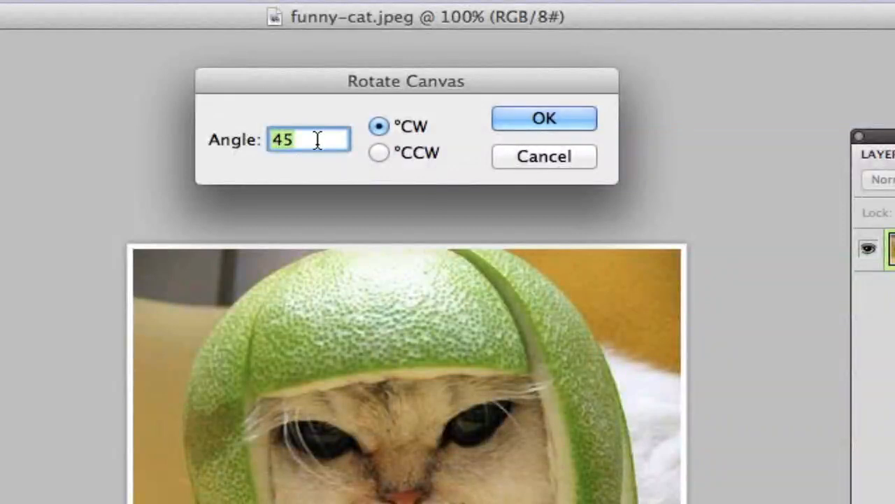
pyautogui.write('7')
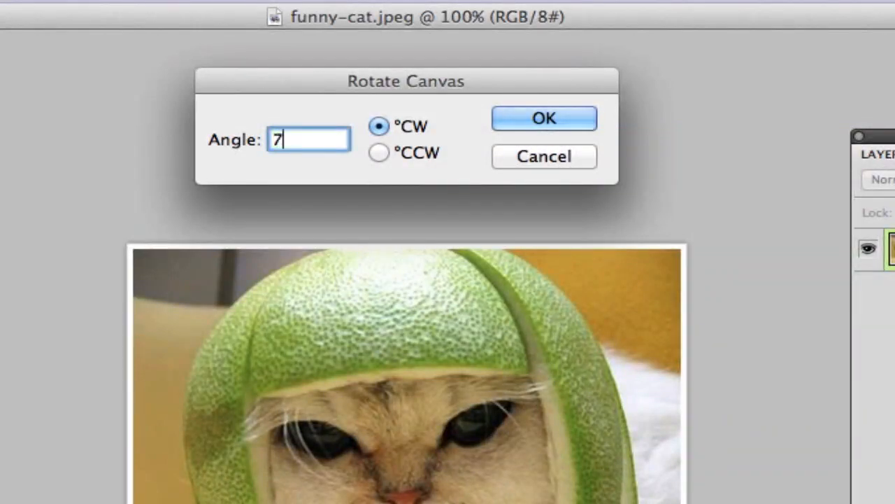
pyautogui.write('5')
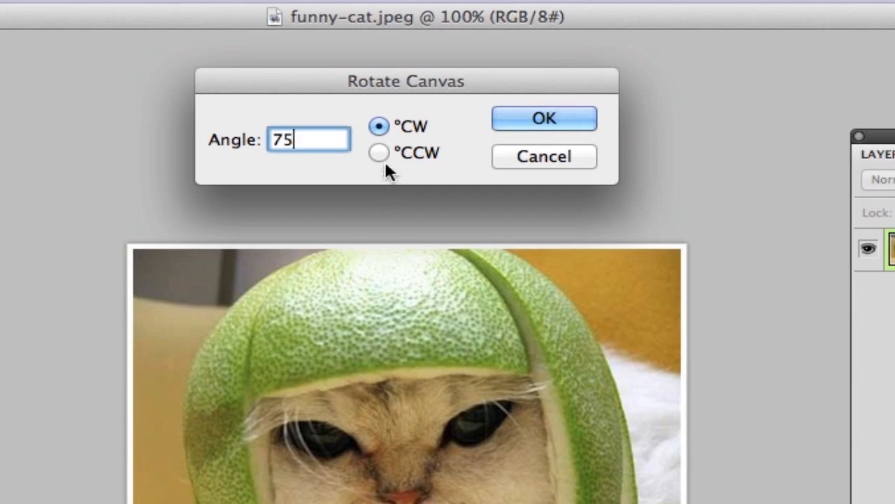
pyautogui.click(377, 152)
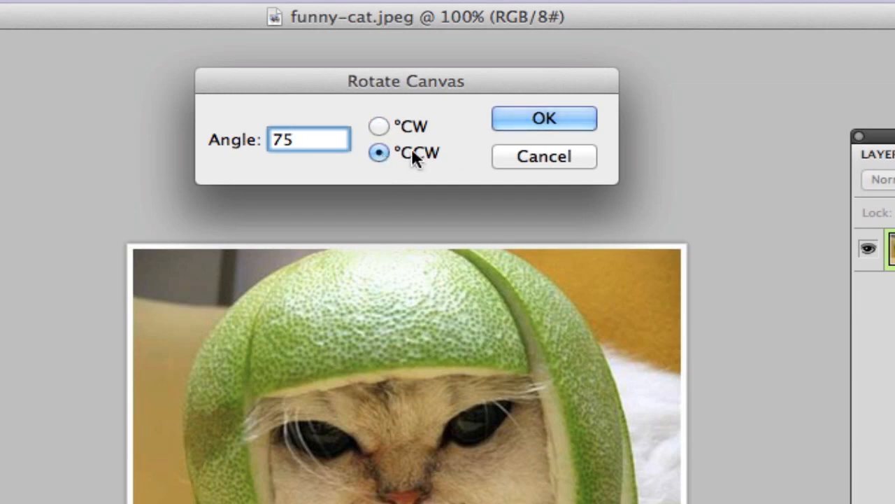
pyautogui.click(377, 126)
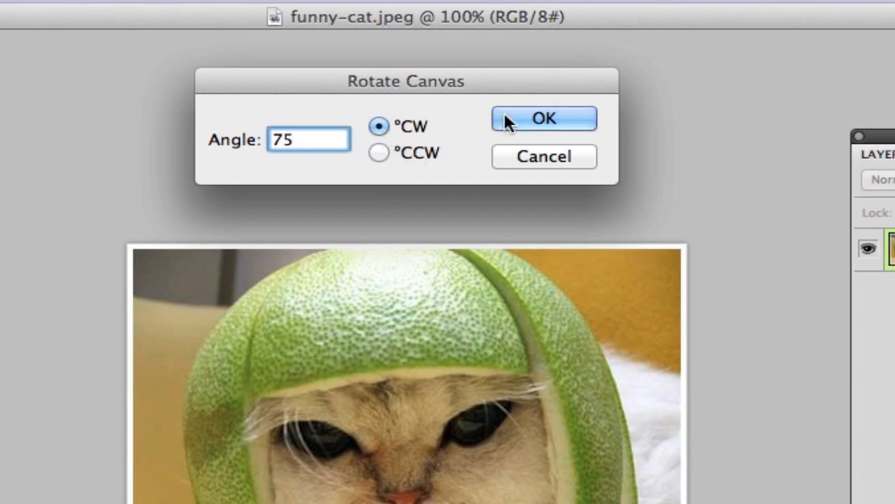
pyautogui.click(543, 117)
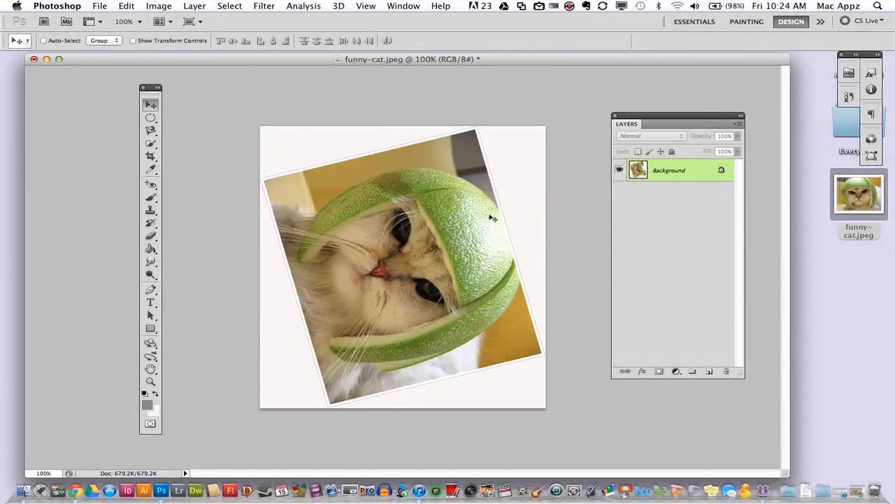
pyautogui.moveTo(403, 240)
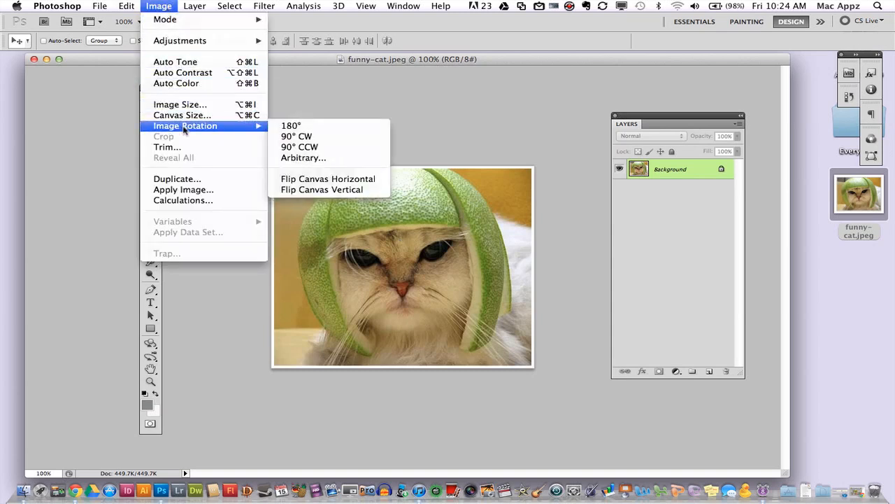
pyautogui.moveTo(291, 126)
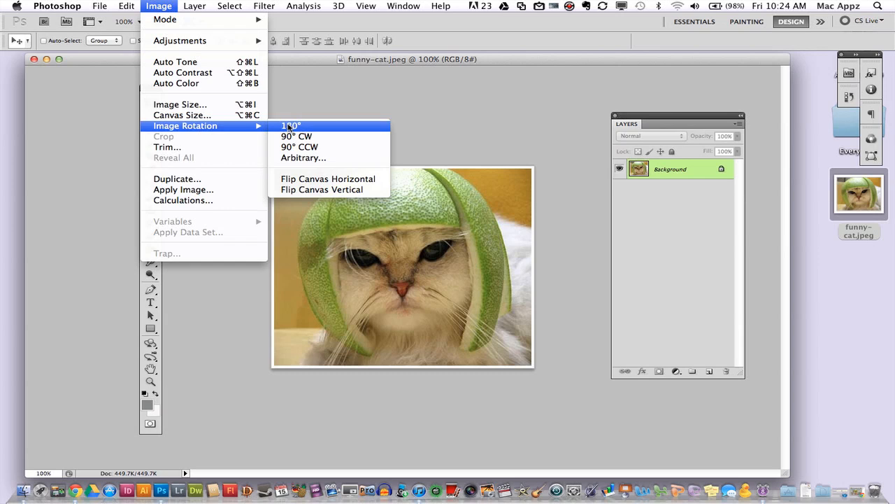
pyautogui.moveTo(297, 136)
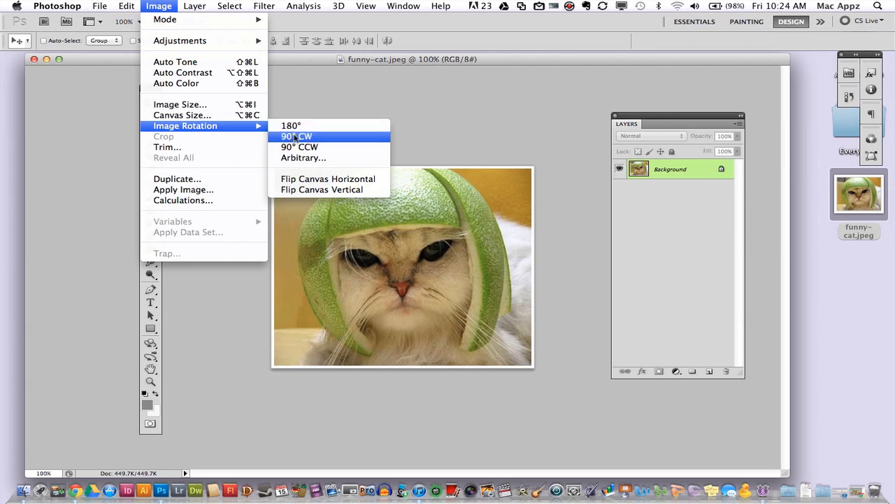
pyautogui.moveTo(299, 147)
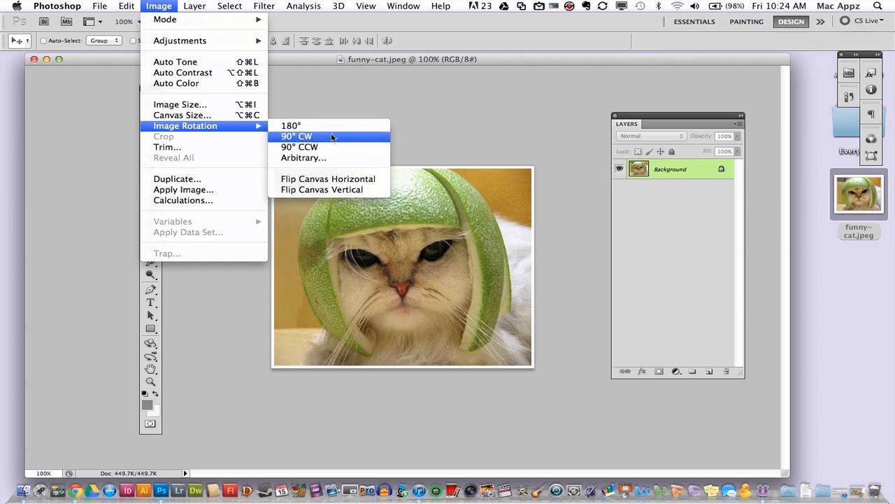
pyautogui.moveTo(291, 126)
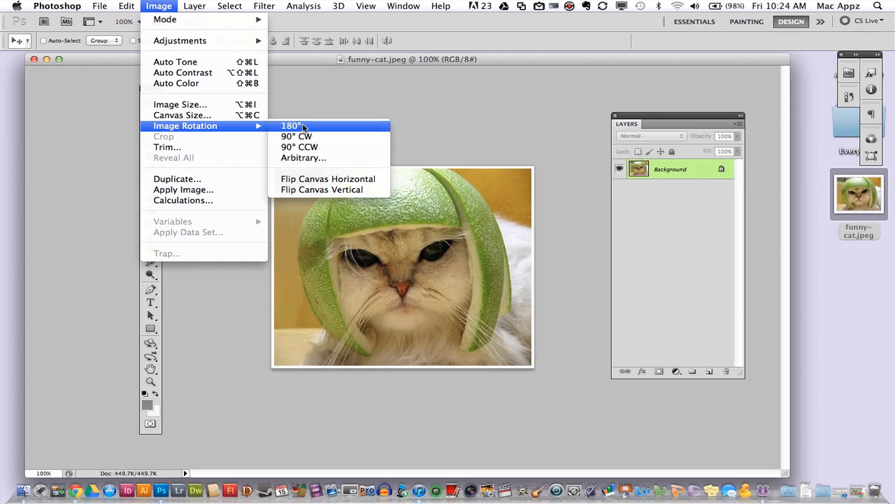
# Dismiss the Image Rotation submenu, leaving the cat photo upright and unrotated
pyautogui.click(289, 126)
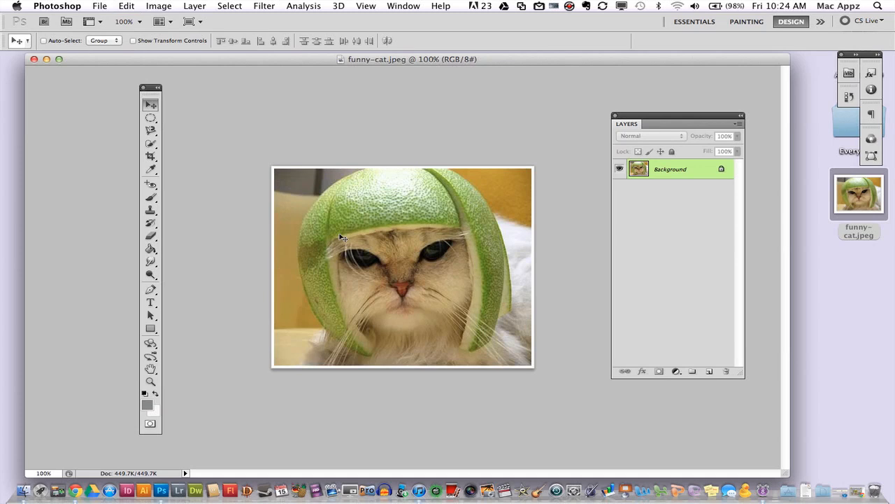
pyautogui.click(159, 5)
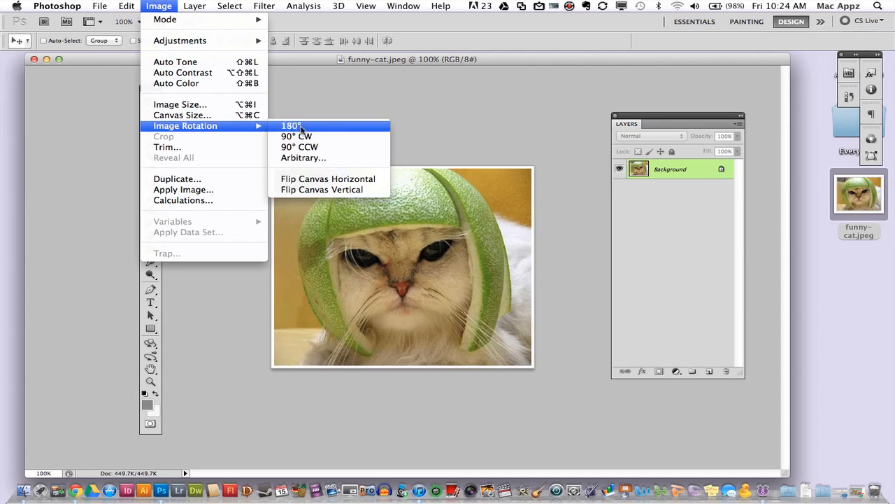
pyautogui.moveTo(300, 147)
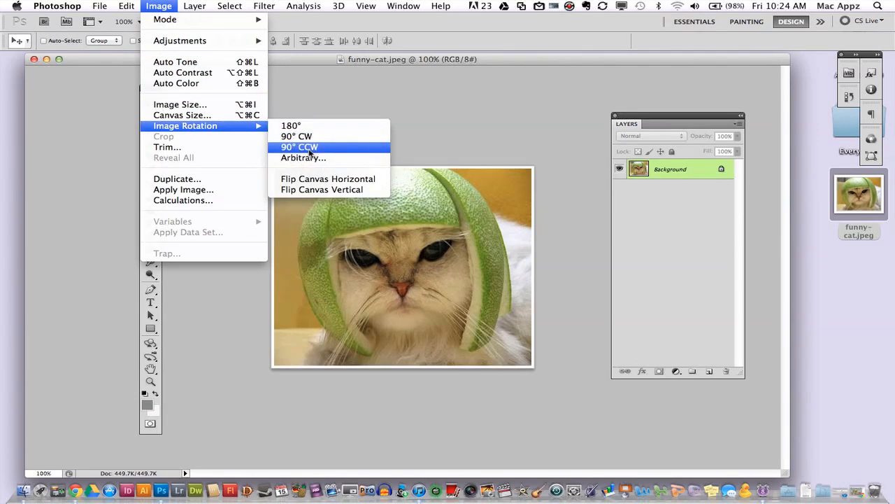
pyautogui.click(299, 147)
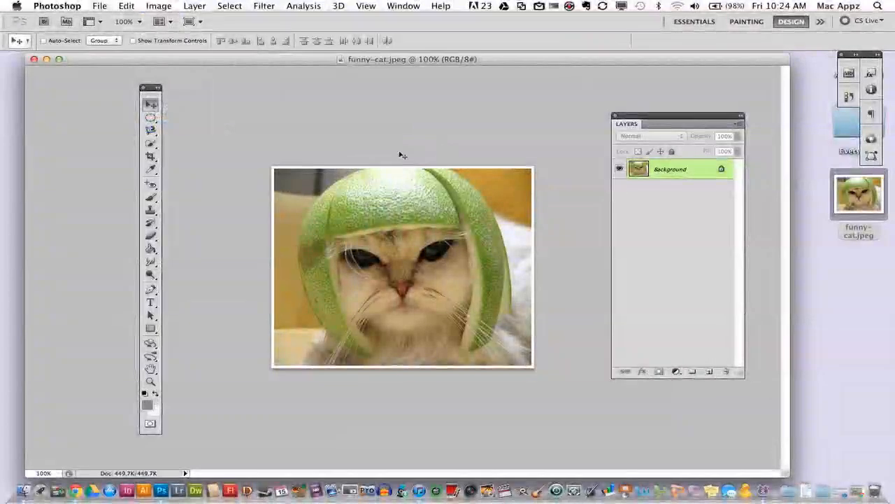